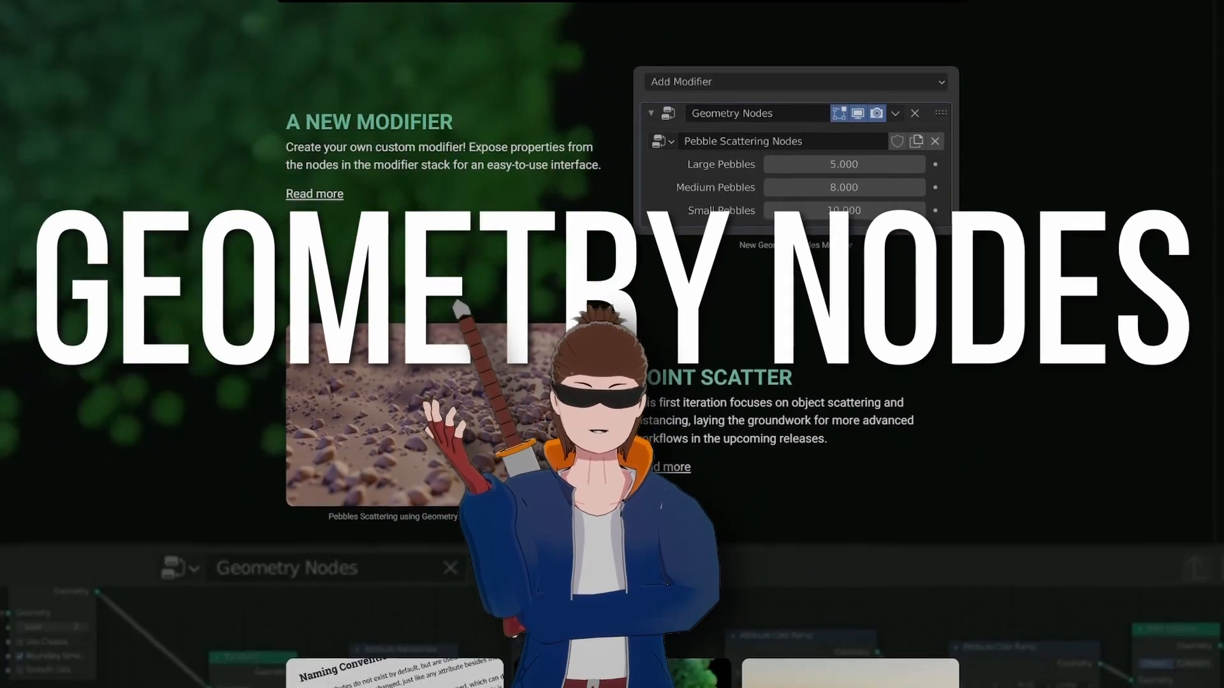
# Step: Scroll the release notes down through the Geometry Nodes modifier and point-scattering notes
pyautogui.scroll(-3)
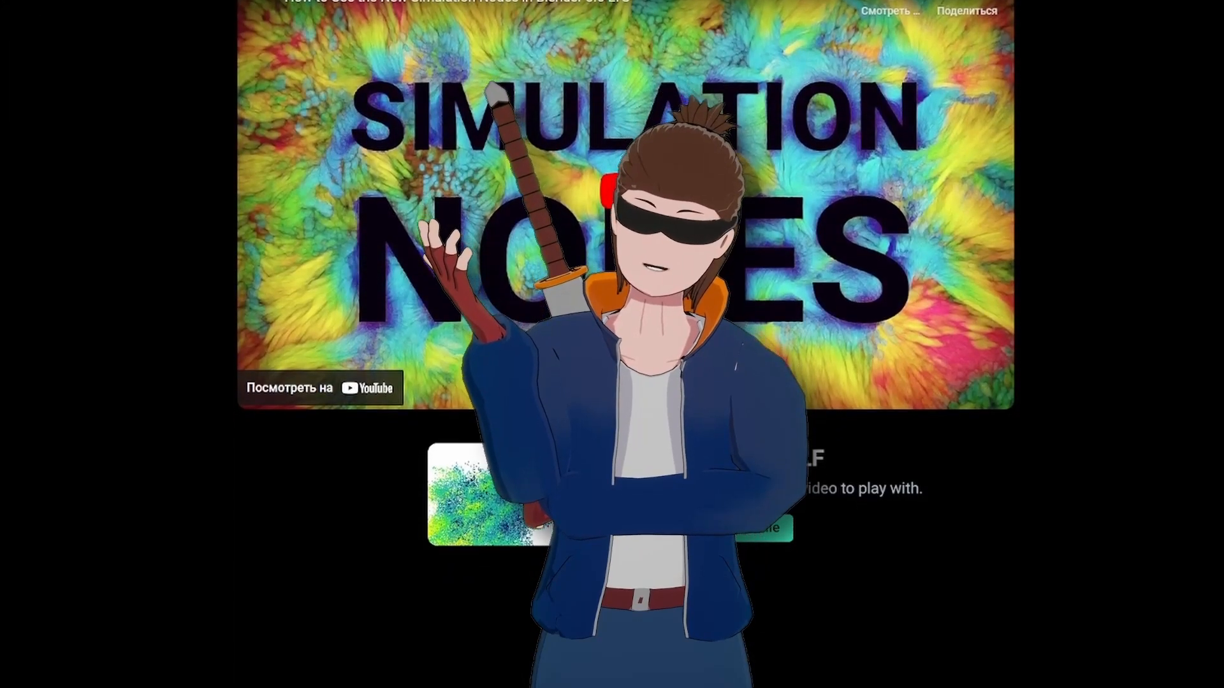
# Step: Scroll the release notes down to the Simulation Nodes 'Get in the zone' explanation
pyautogui.scroll(-3)
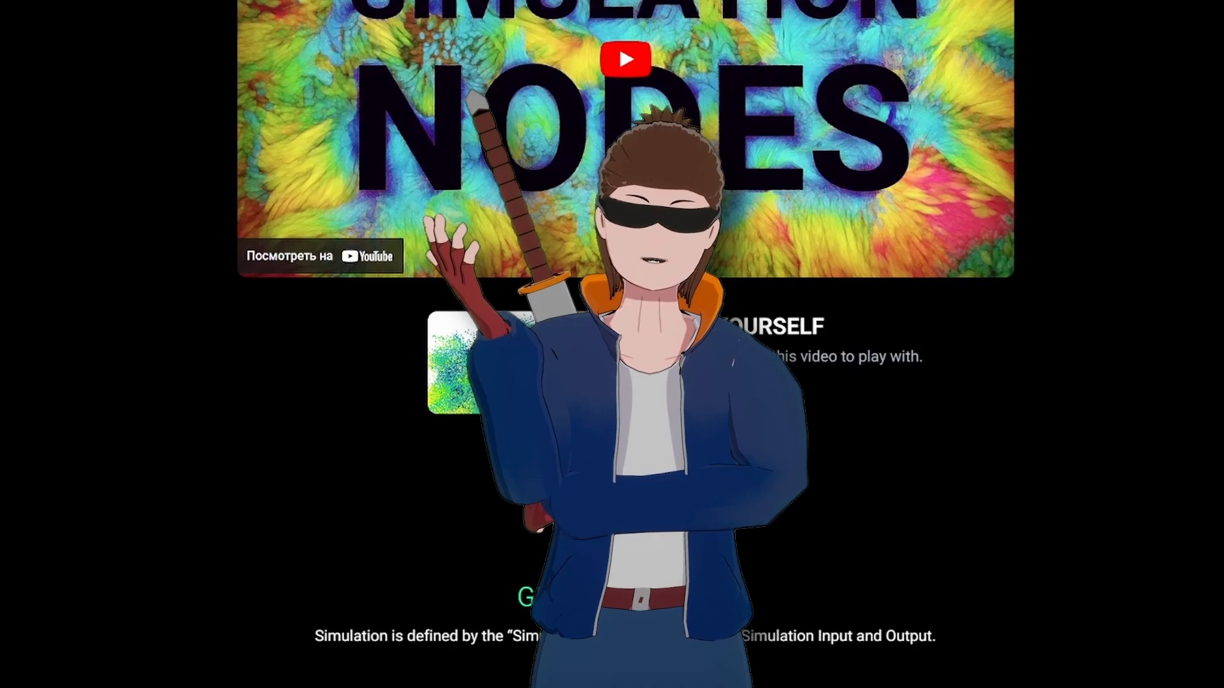
pyautogui.scroll(-3)
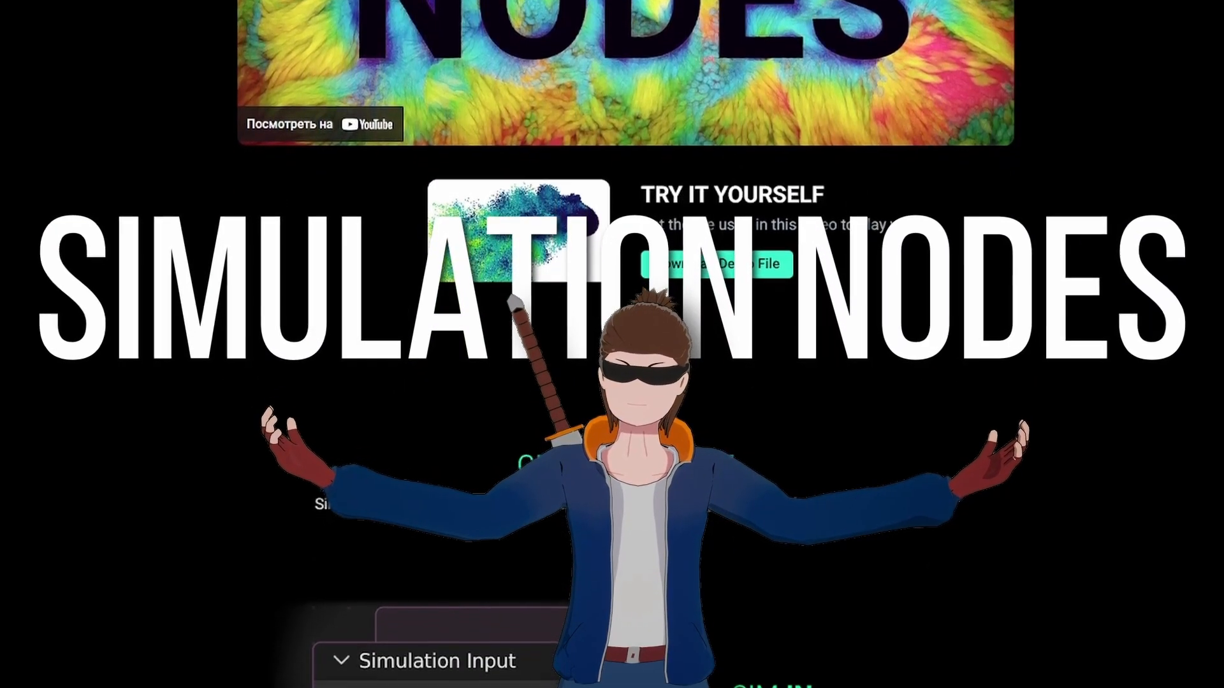
pyautogui.scroll(-3)
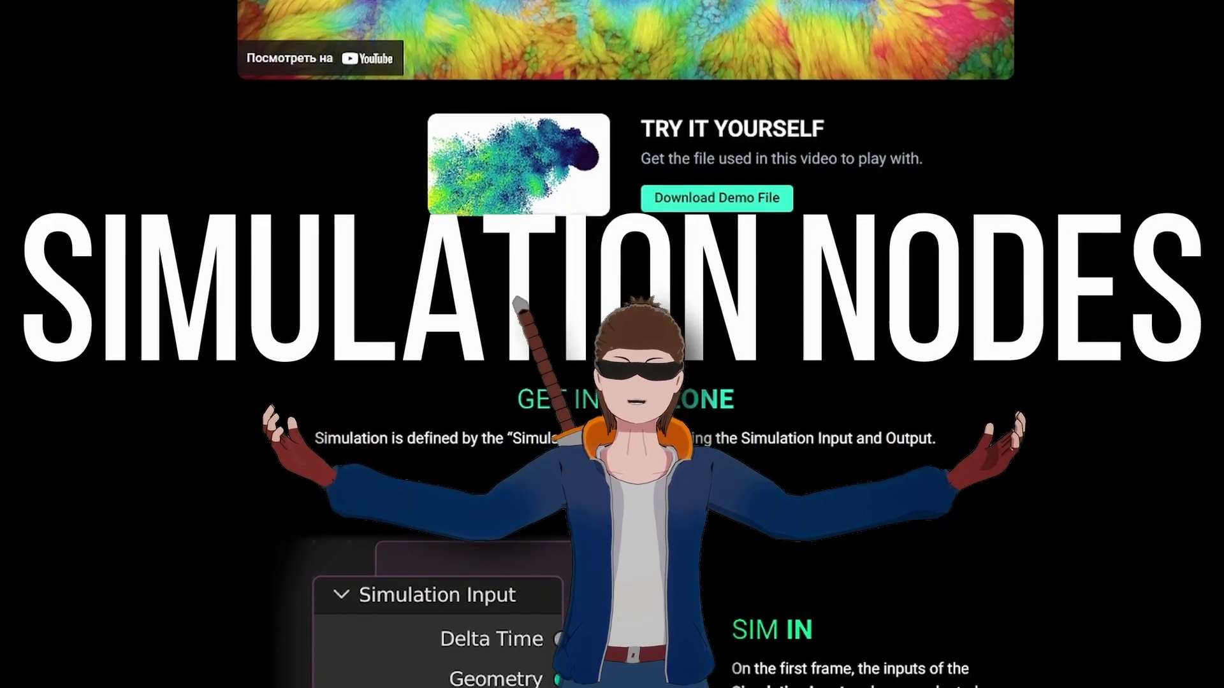
pyautogui.scroll(-3)
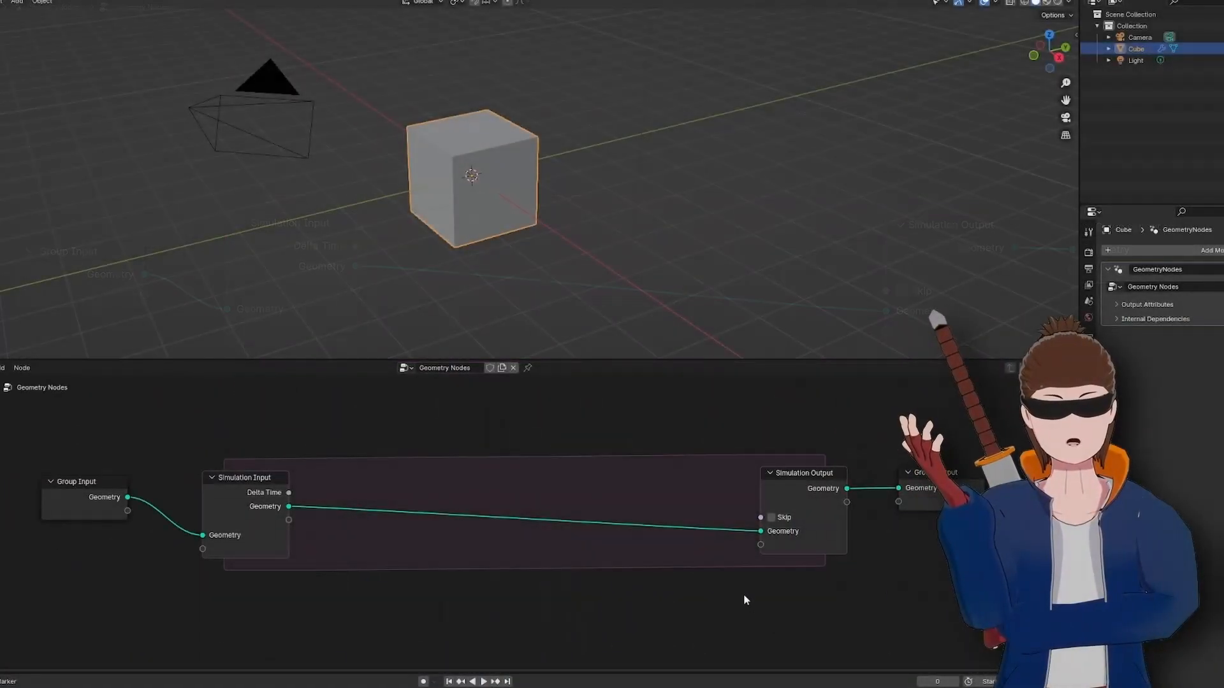
# Step: Search 'Set pos' and add the Set Position node onto the link inside the simulation zone
pyautogui.write('Set pos')
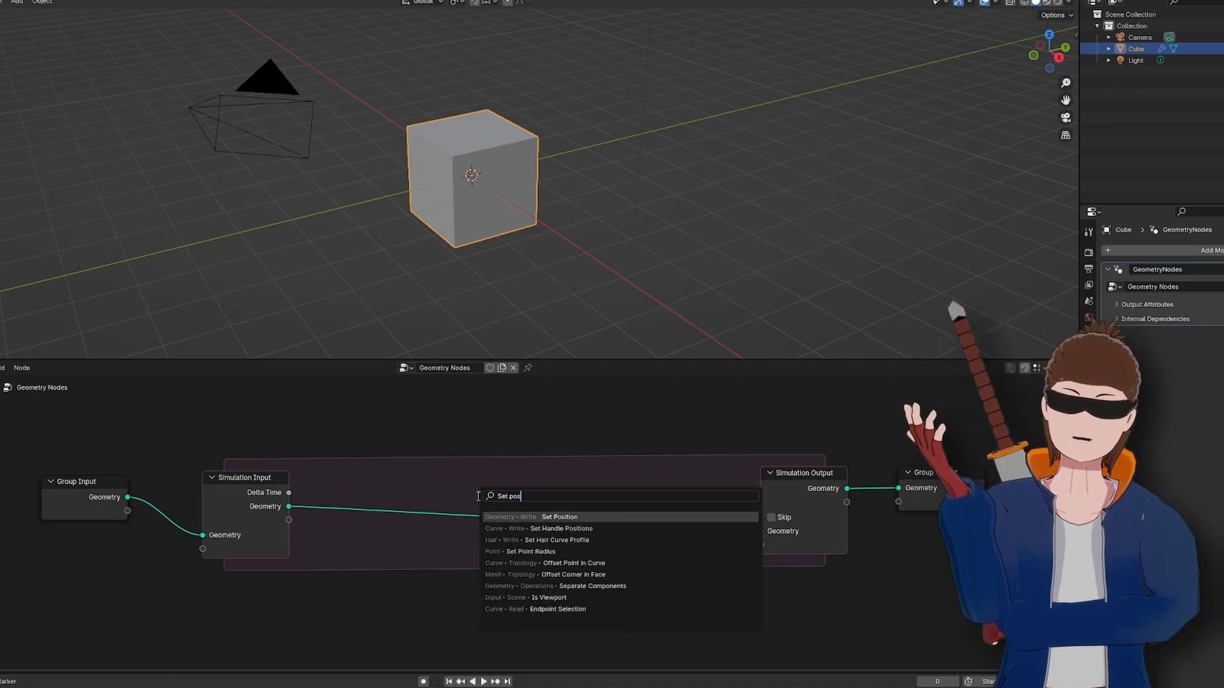
pyautogui.click(558, 516)
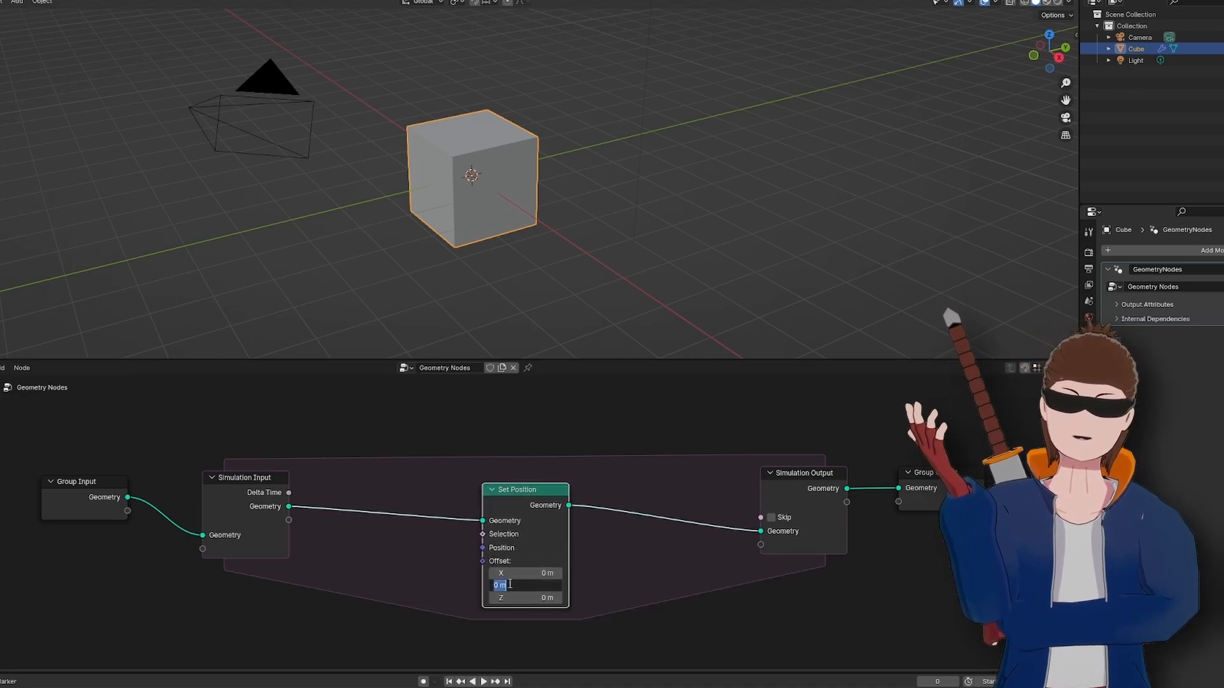